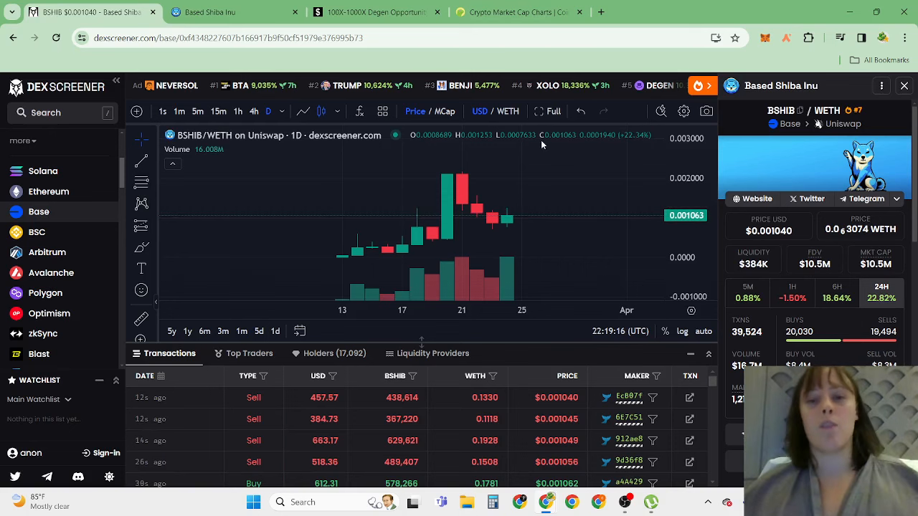
mouse_move(522, 195)
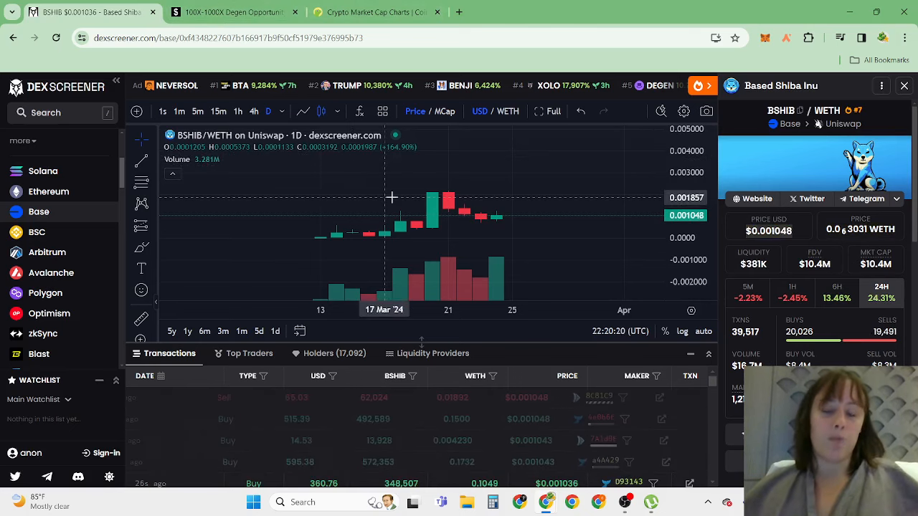
- Review the Base L2 Memecoin Hidden Opportunity free-video signup page on cryptoqueen1.com
left_click(229, 11)
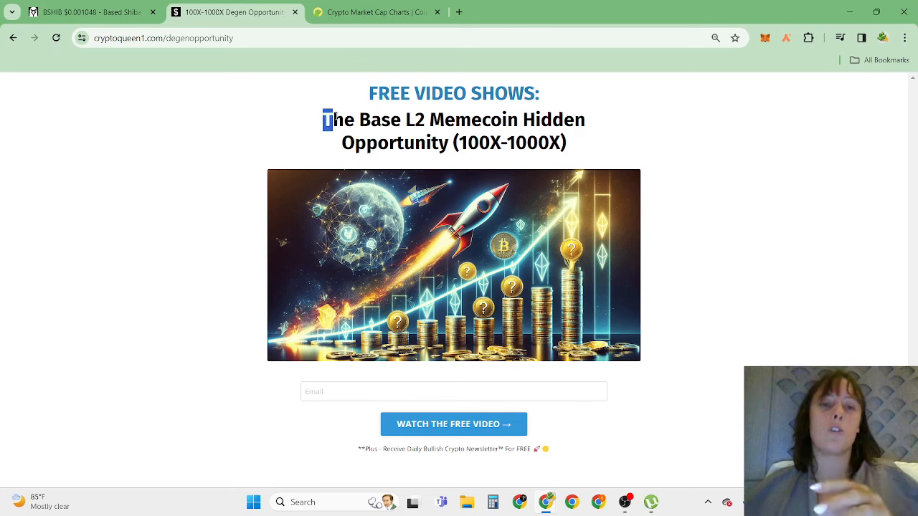
left_click_drag(322, 120, 516, 121)
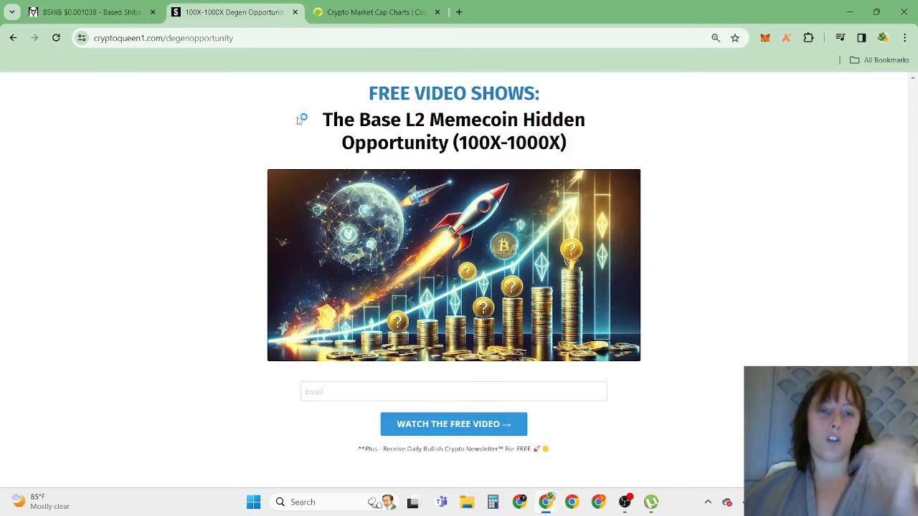
left_click_drag(323, 119, 565, 143)
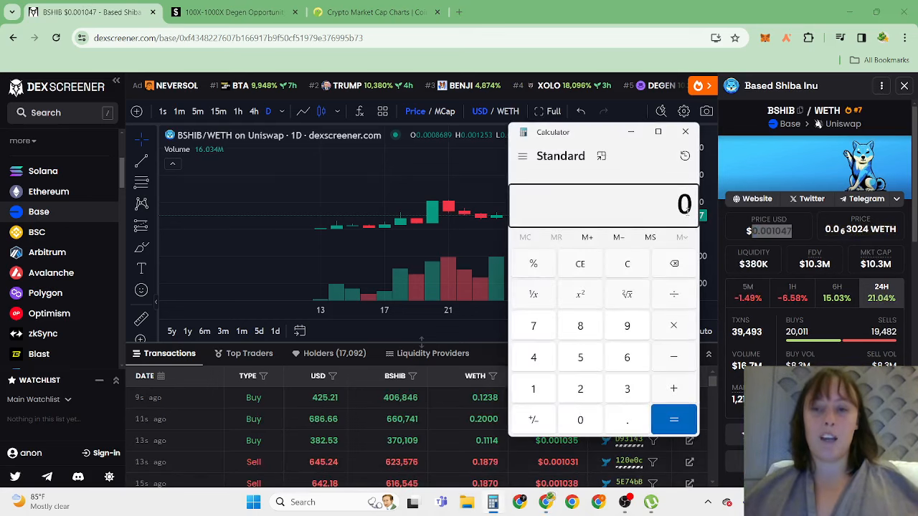
- Work out 0.001047 × 100 = 0.1047 in Calculator, then close it
left_click(533, 387)
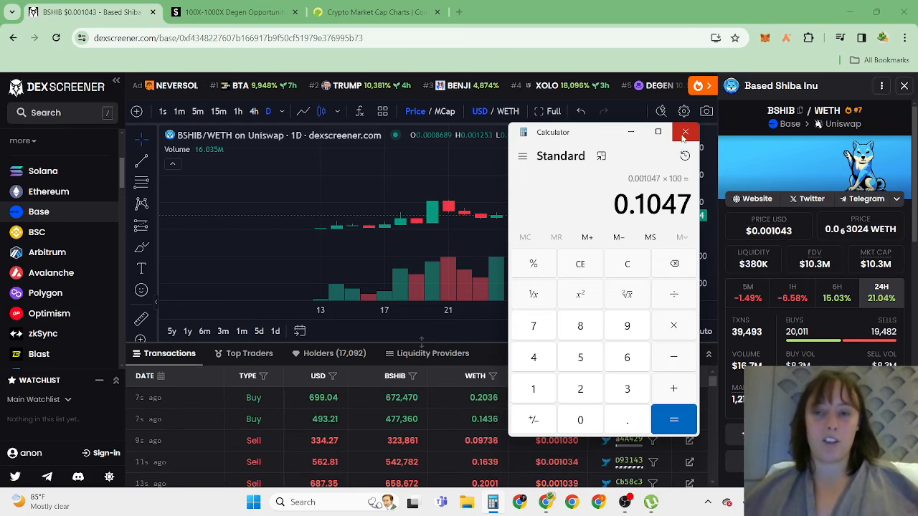
left_click(685, 132)
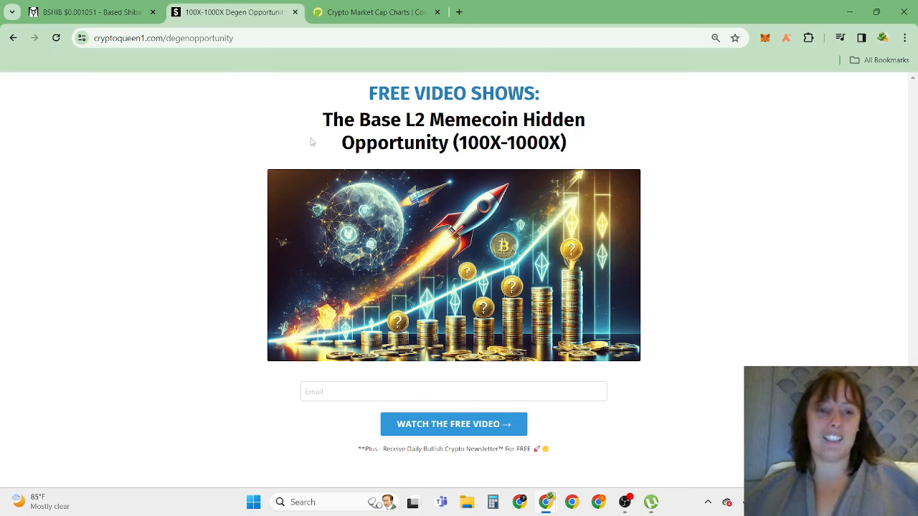
mouse_move(308, 129)
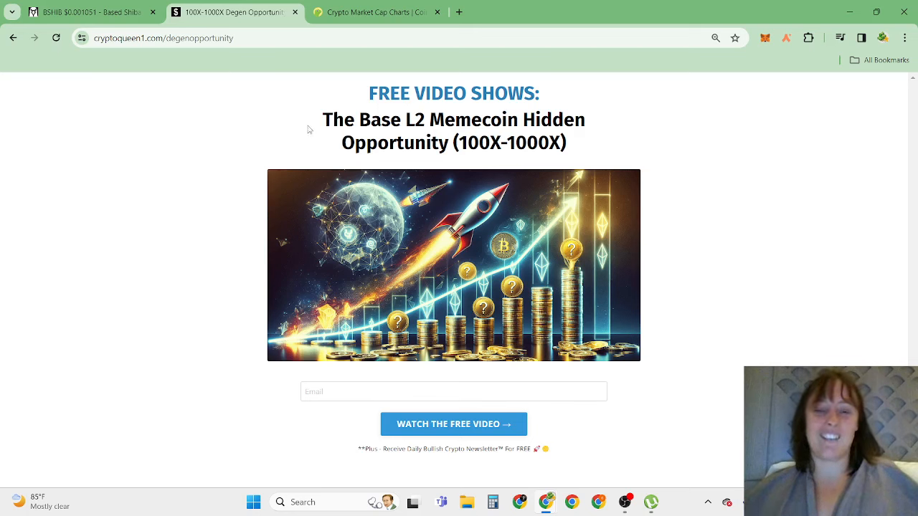